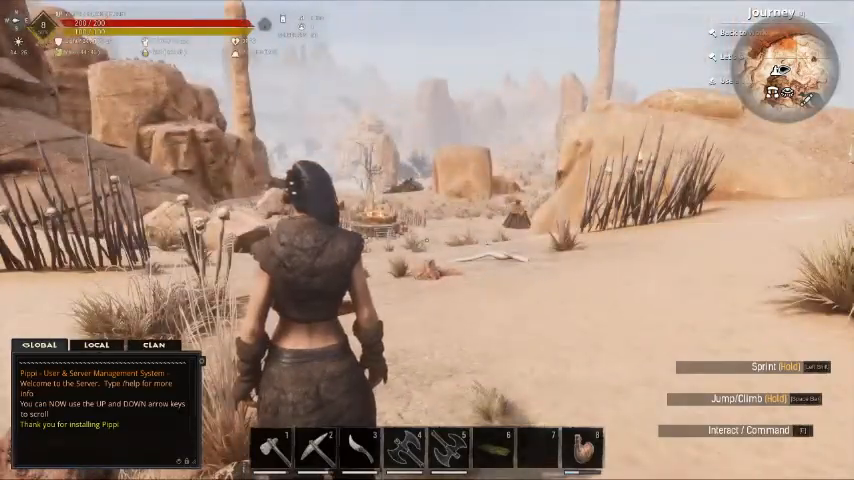
# - Pause the game and open Settings on the video options
pyautogui.press('Escape')
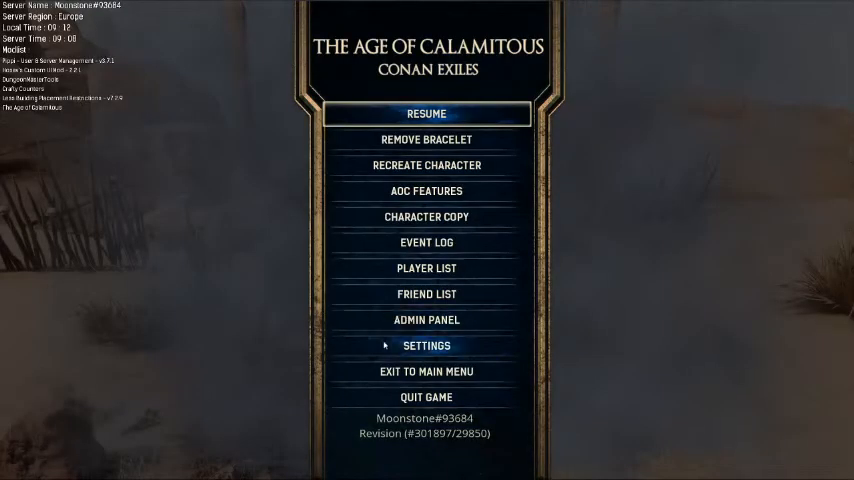
pyautogui.click(426, 345)
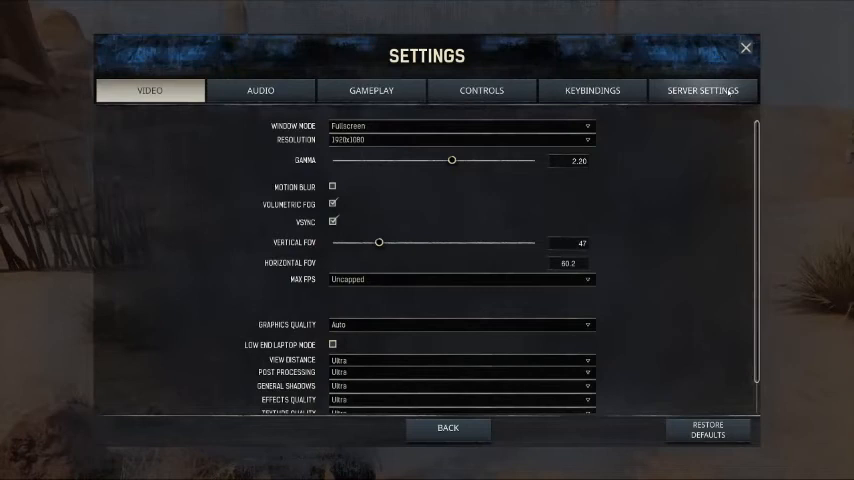
# - View the Server Settings and request admin rights with Make Me Admin
pyautogui.click(702, 90)
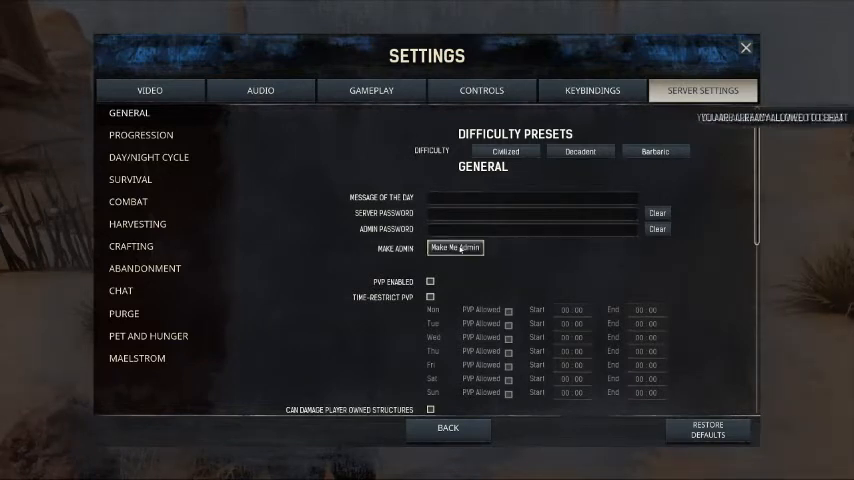
pyautogui.click(455, 248)
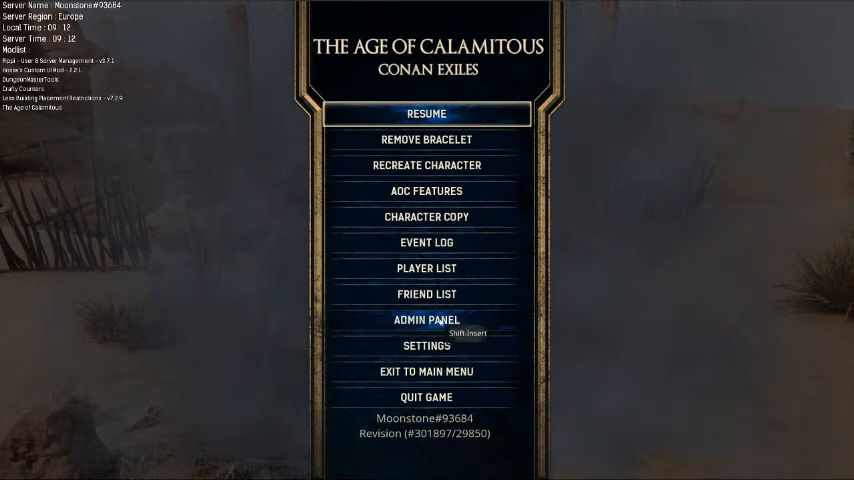
# - Open the Pippi admin panel from the pause menu to see Moonstone's details
pyautogui.click(426, 319)
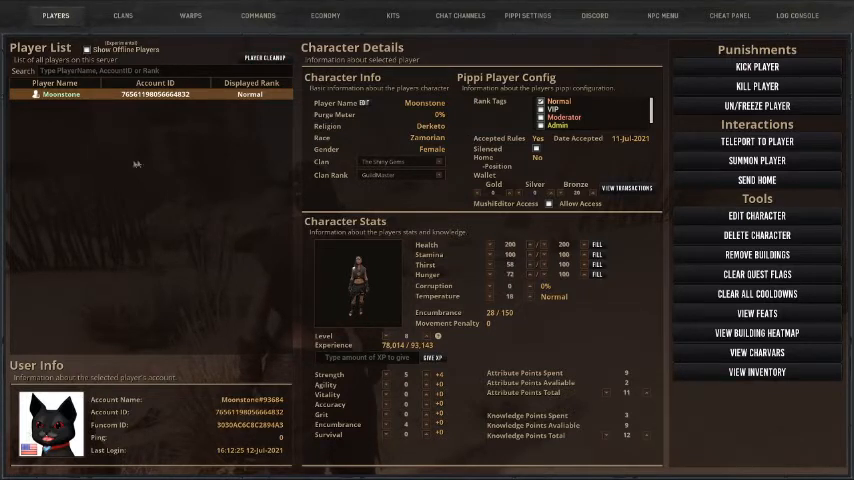
pyautogui.moveTo(174, 196)
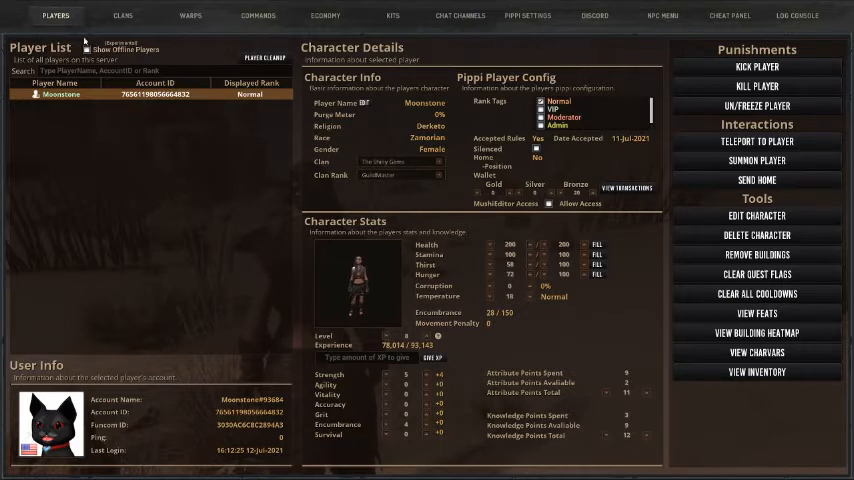
# - Include offline players in the admin player list
pyautogui.click(89, 49)
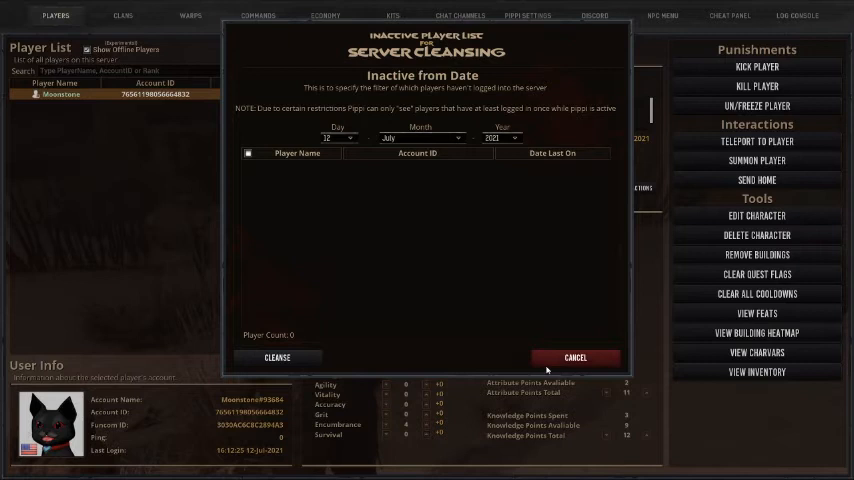
# - Cancel the Server Cleansing dialog without purging any players
pyautogui.click(574, 357)
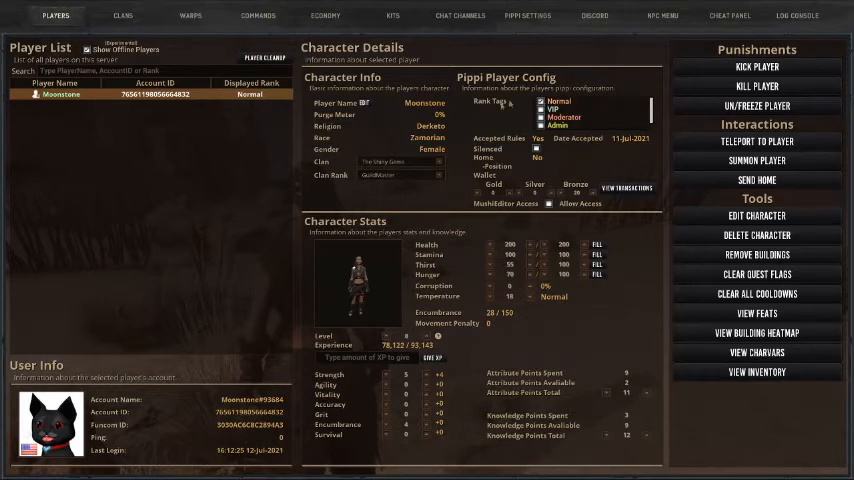
# - Give Moonstone the Admin and Moderator rank tags
pyautogui.scroll(-3)
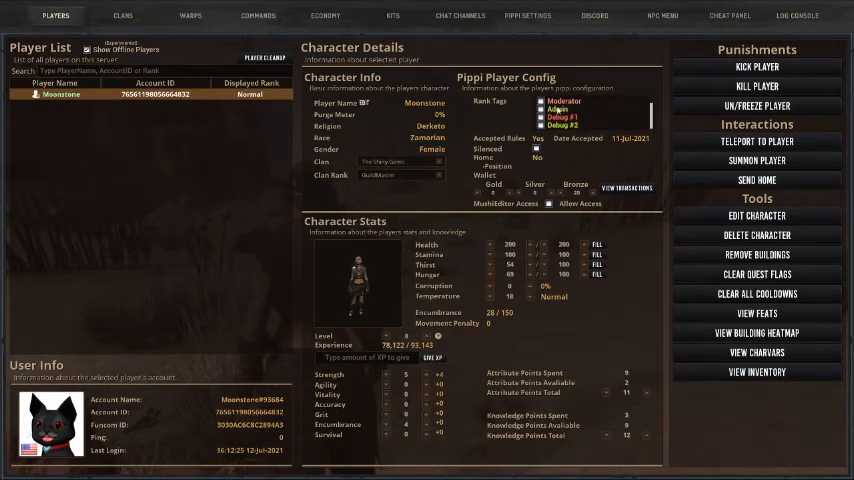
pyautogui.click(540, 109)
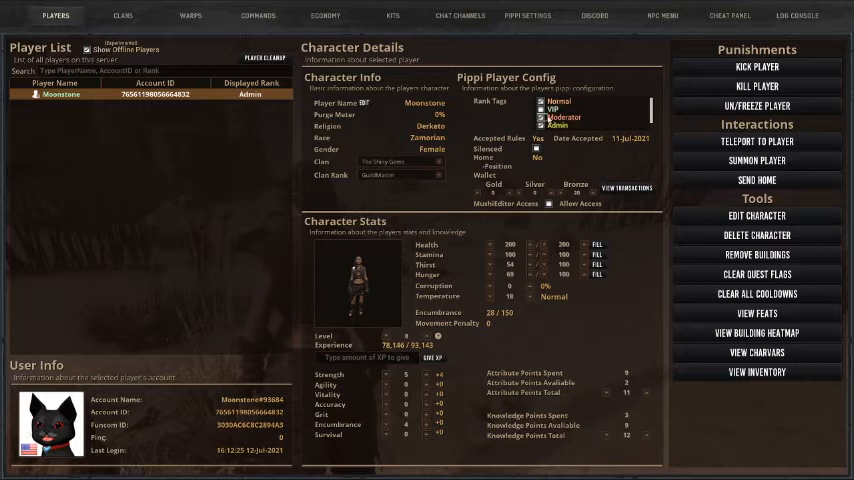
pyautogui.click(544, 108)
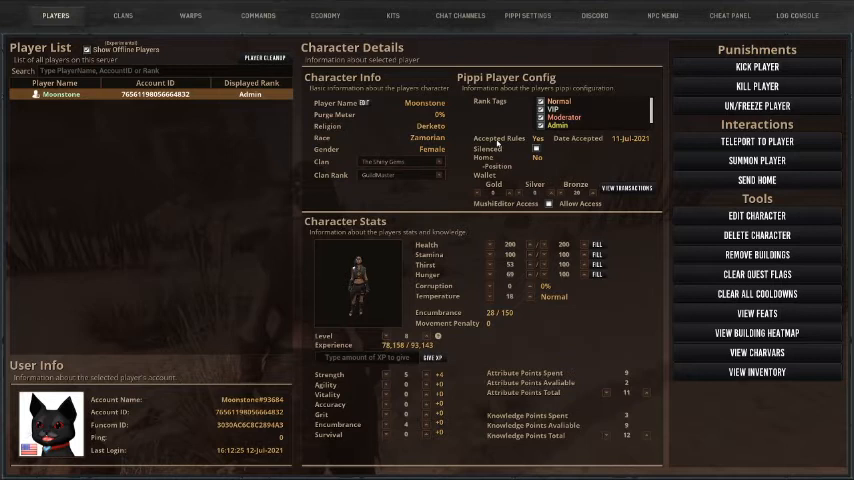
pyautogui.moveTo(688, 159)
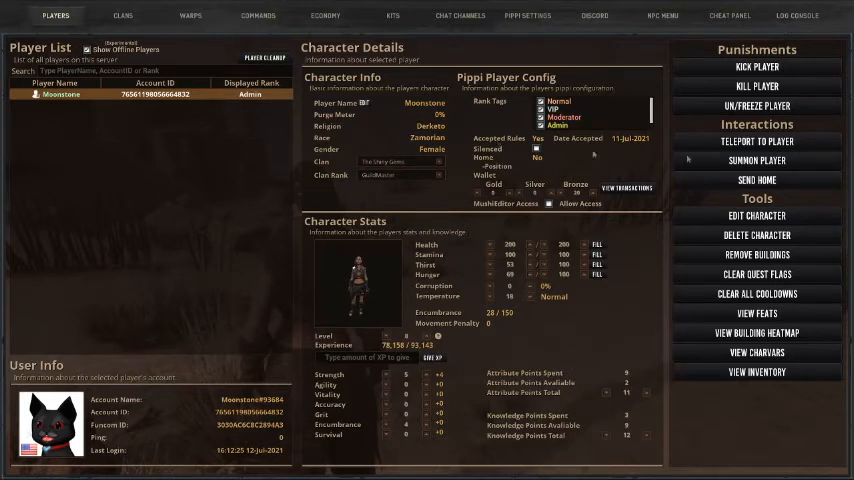
pyautogui.moveTo(619, 143)
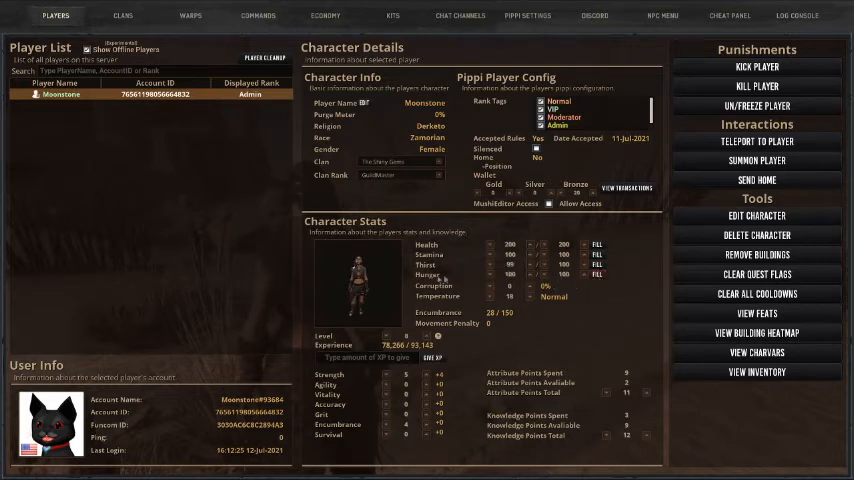
pyautogui.moveTo(562, 225)
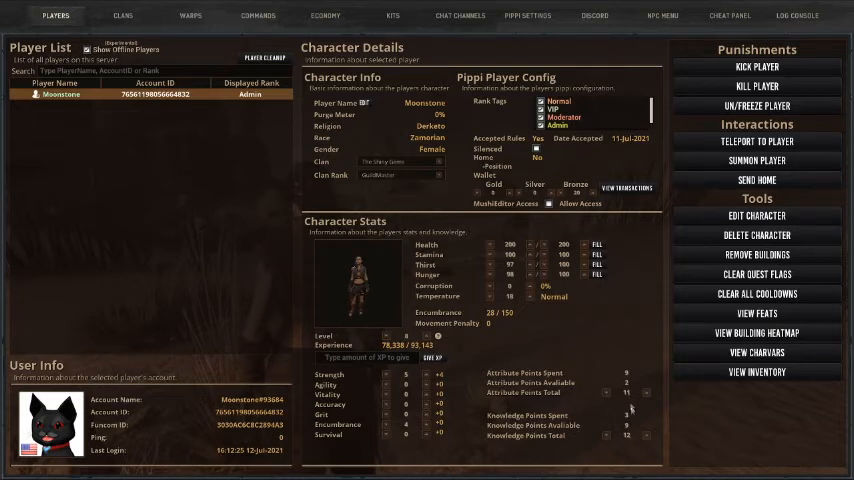
pyautogui.moveTo(630, 407)
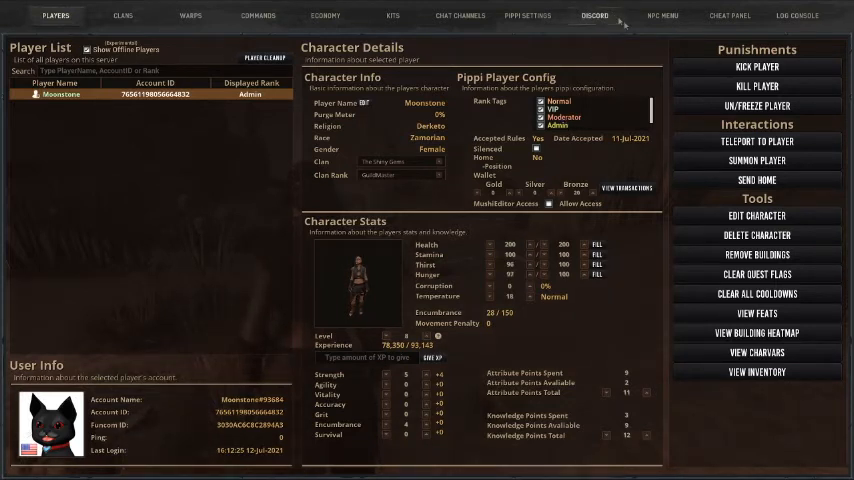
pyautogui.moveTo(757, 66)
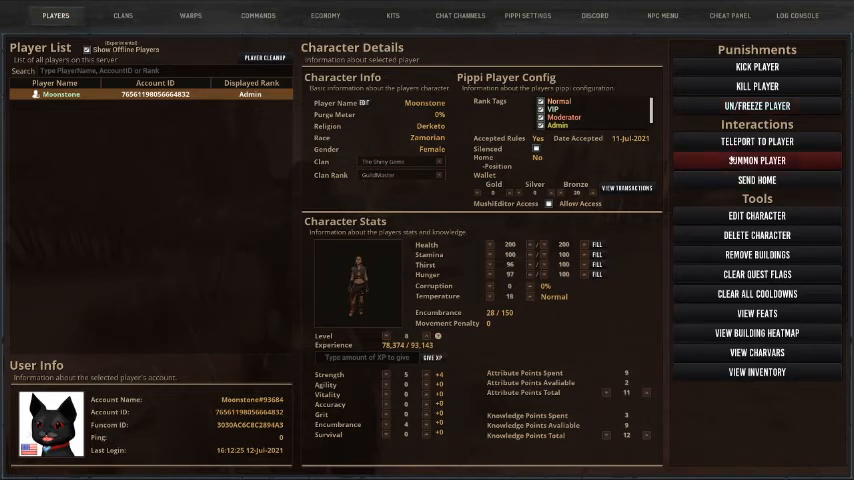
pyautogui.moveTo(757, 141)
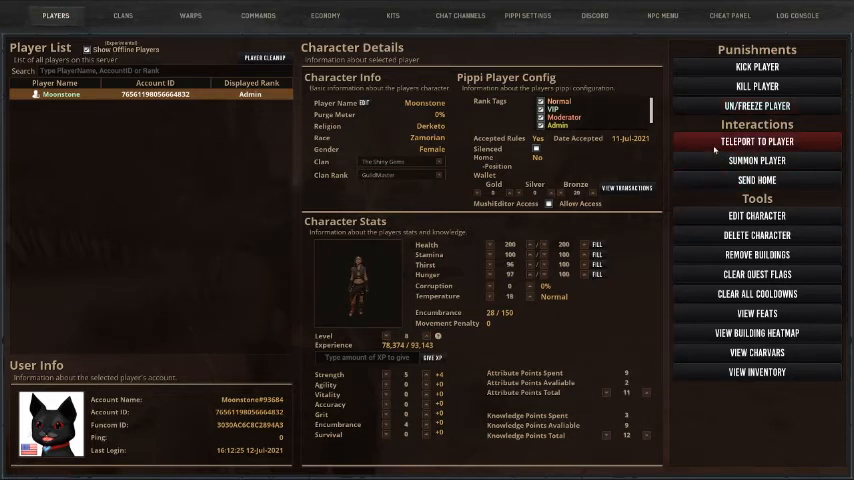
pyautogui.moveTo(756, 160)
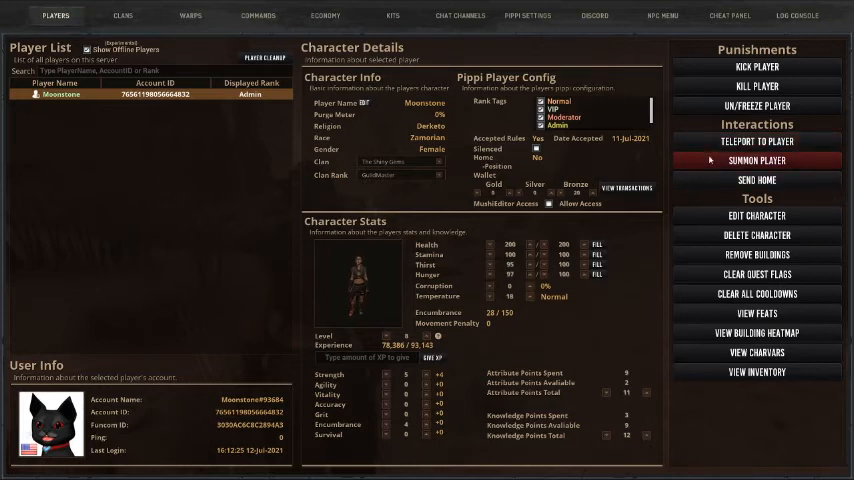
pyautogui.moveTo(757, 180)
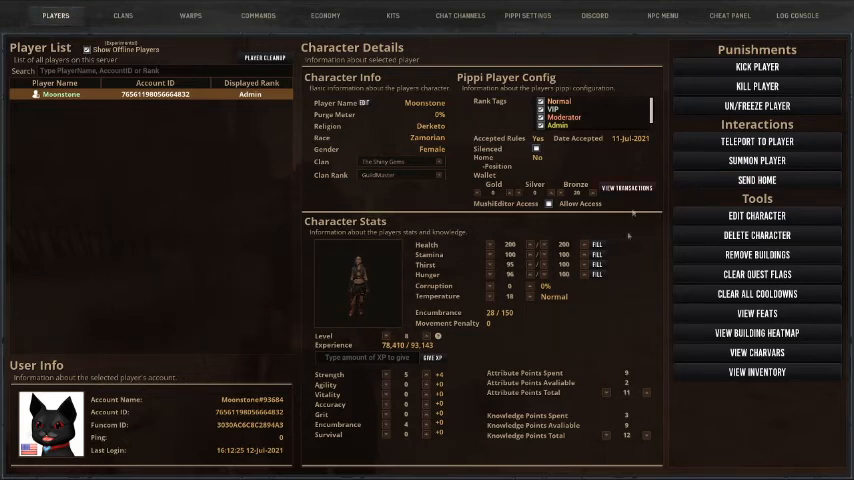
pyautogui.moveTo(756, 215)
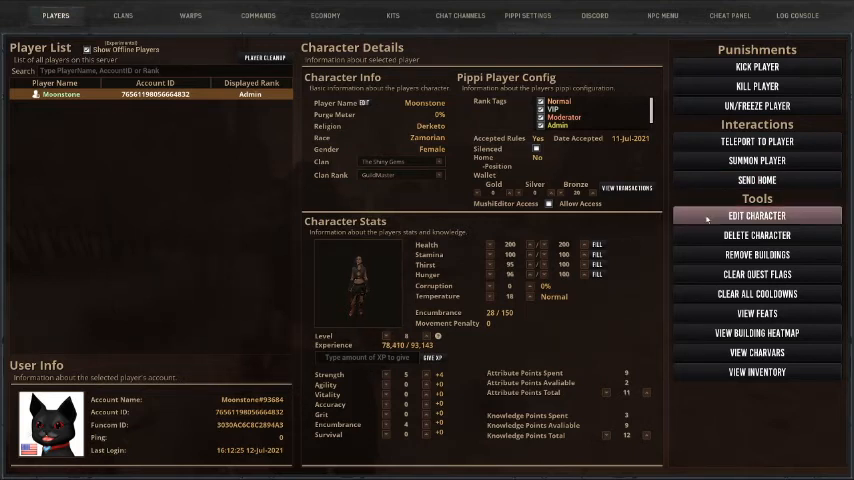
# - Open Moonstone's character editor via Edit Character
pyautogui.click(756, 216)
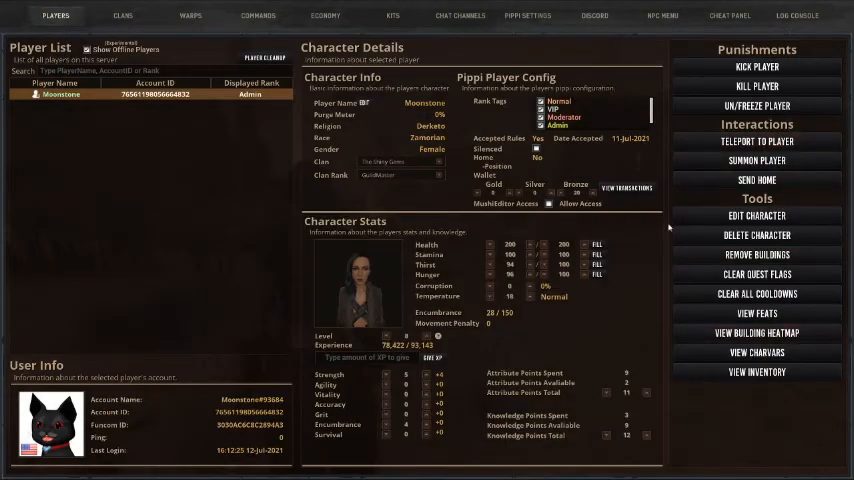
pyautogui.moveTo(665, 282)
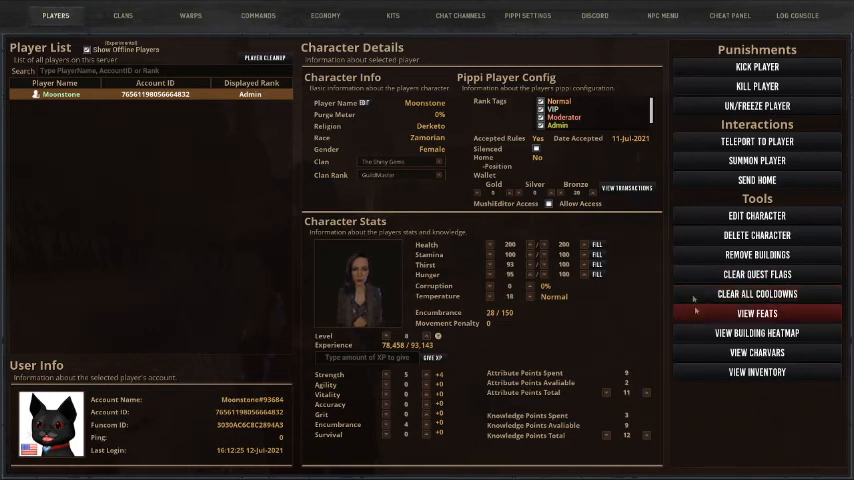
pyautogui.moveTo(756, 293)
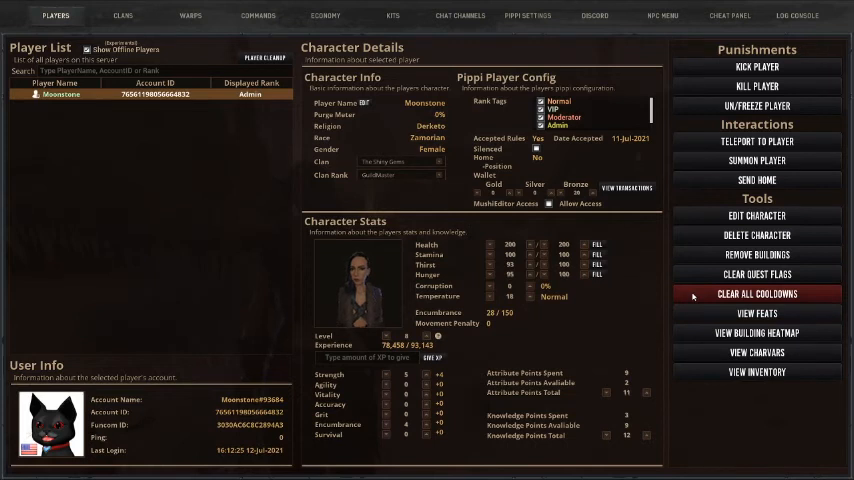
pyautogui.moveTo(756, 313)
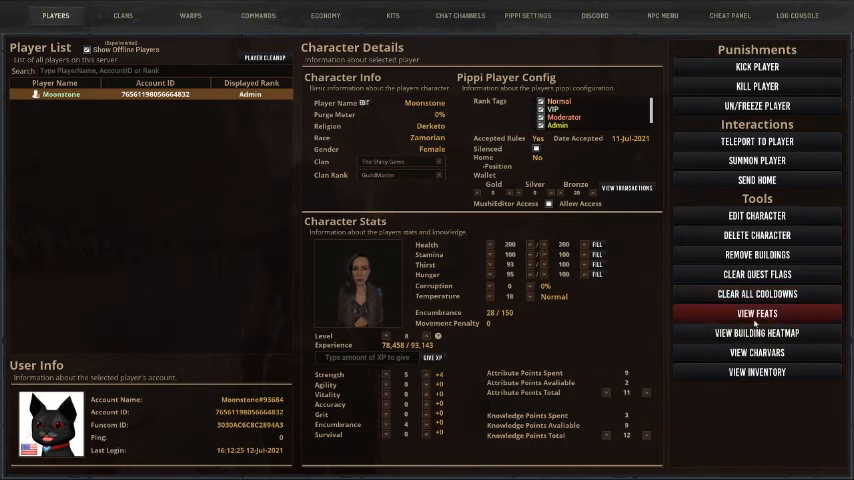
pyautogui.click(757, 313)
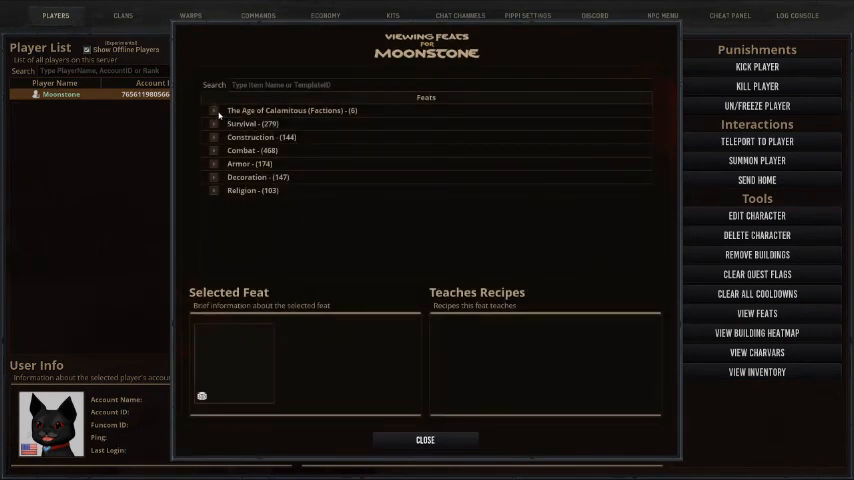
pyautogui.click(214, 110)
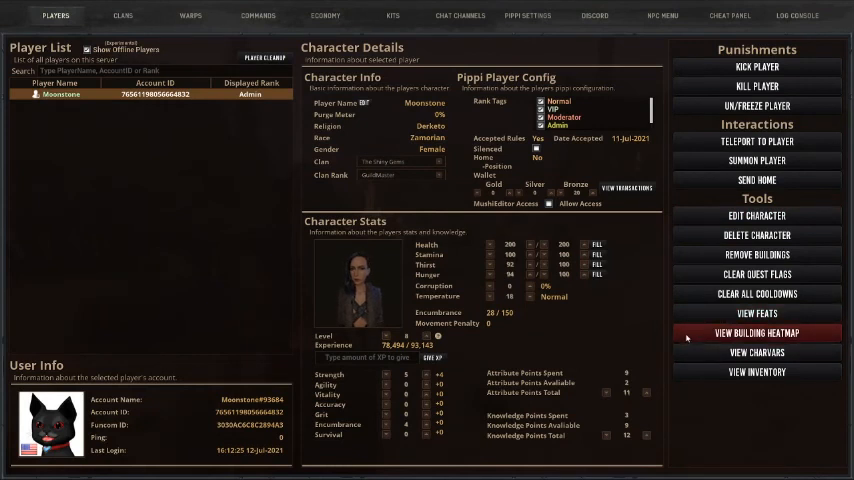
pyautogui.click(757, 333)
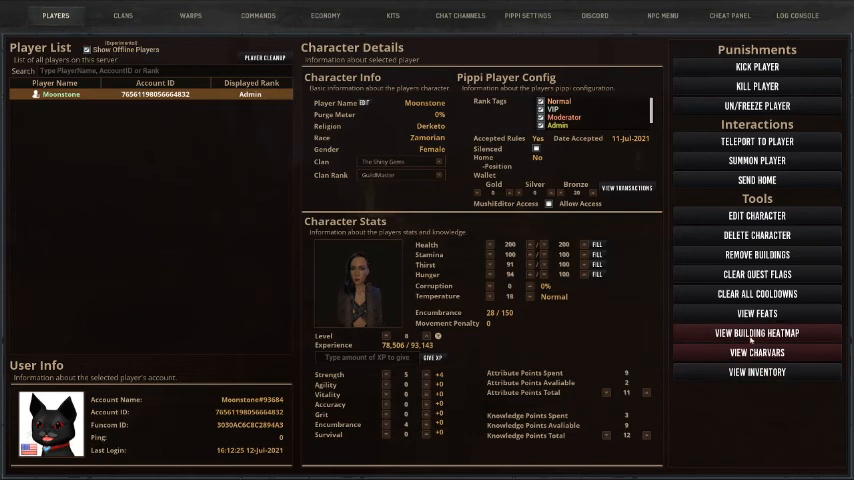
pyautogui.click(756, 352)
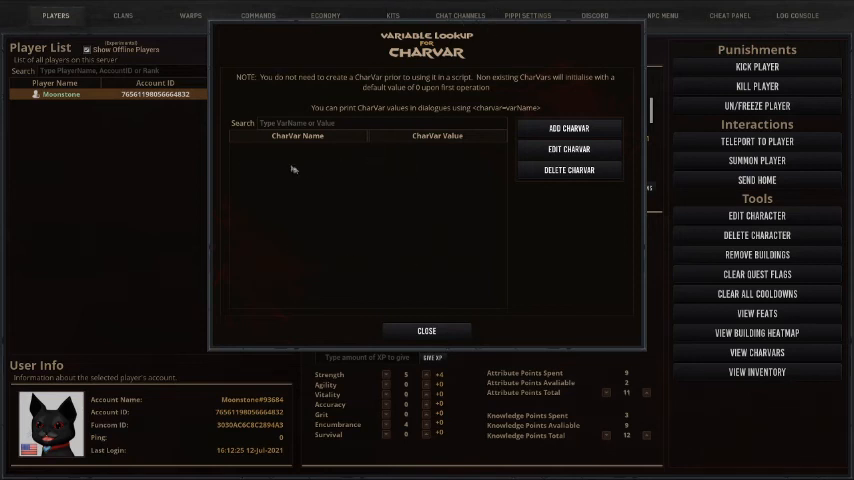
pyautogui.moveTo(472, 140)
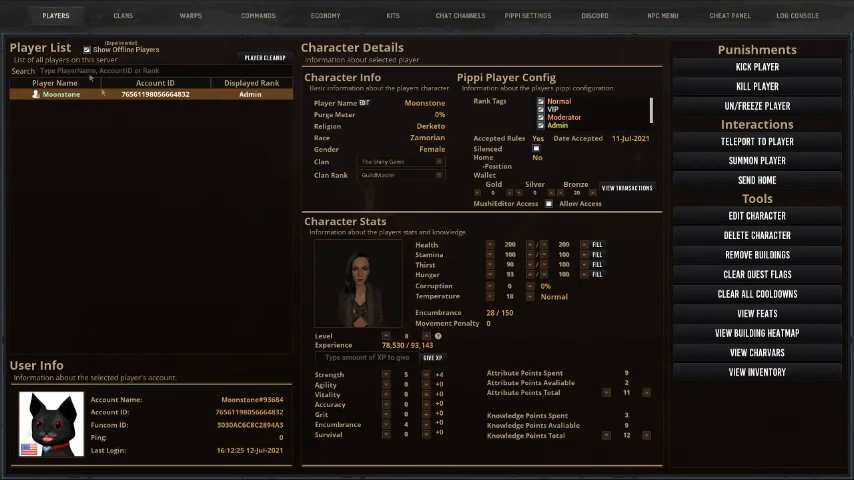
# - Show The Shiny Gems clan's building heatmap from the Clans tab
pyautogui.click(122, 15)
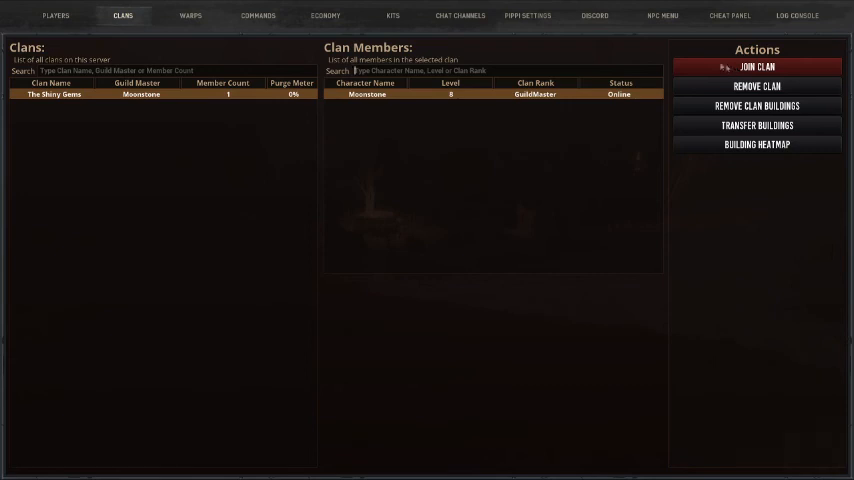
pyautogui.moveTo(757, 105)
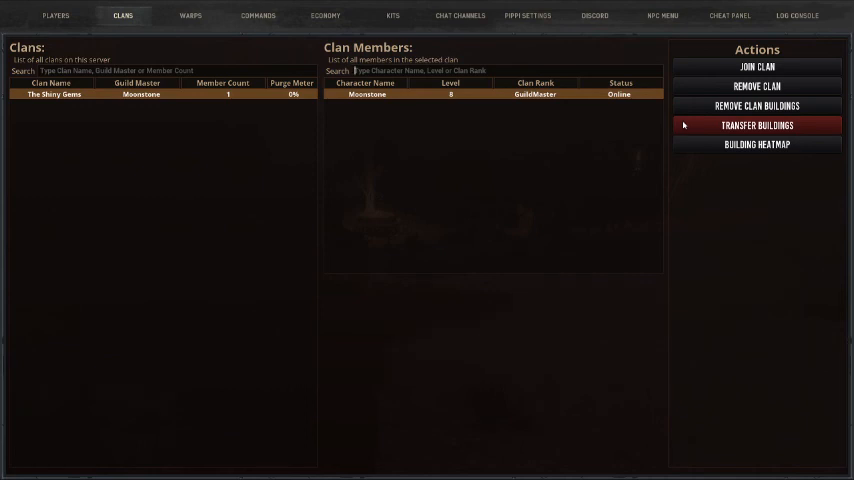
pyautogui.moveTo(757, 144)
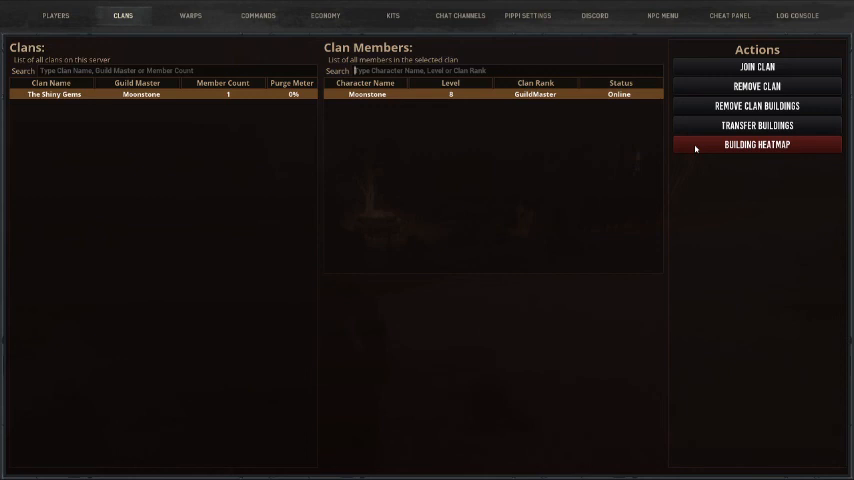
pyautogui.click(756, 144)
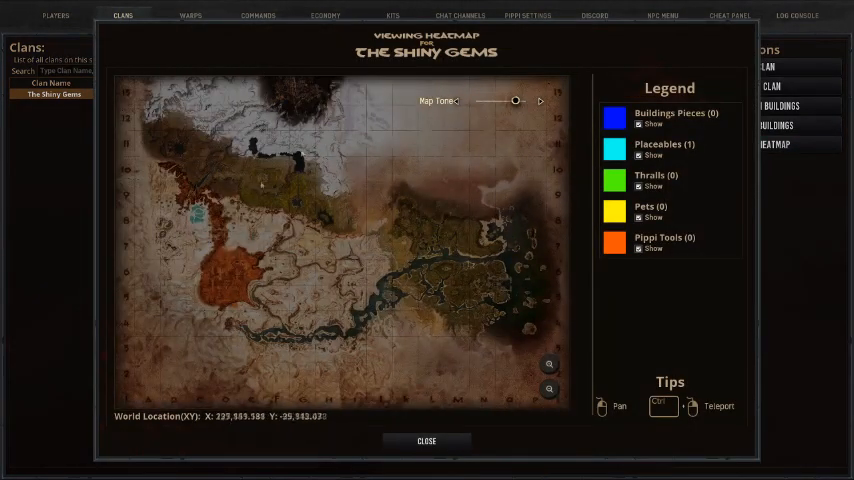
pyautogui.moveTo(201, 316)
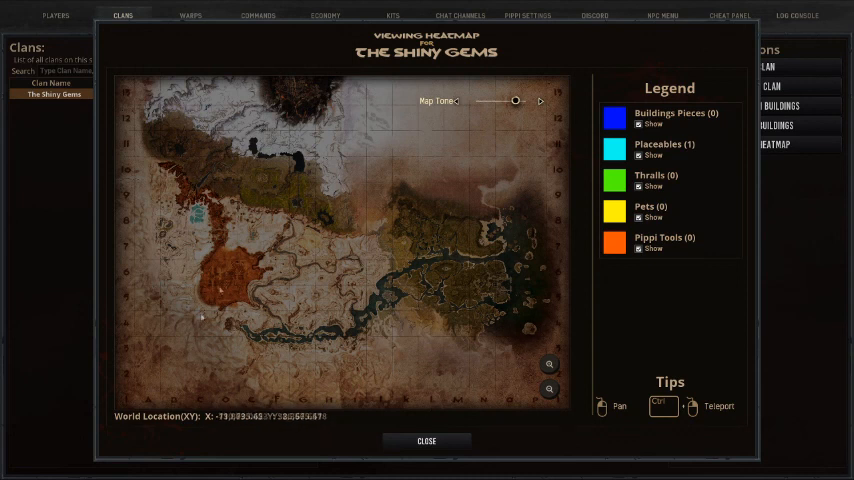